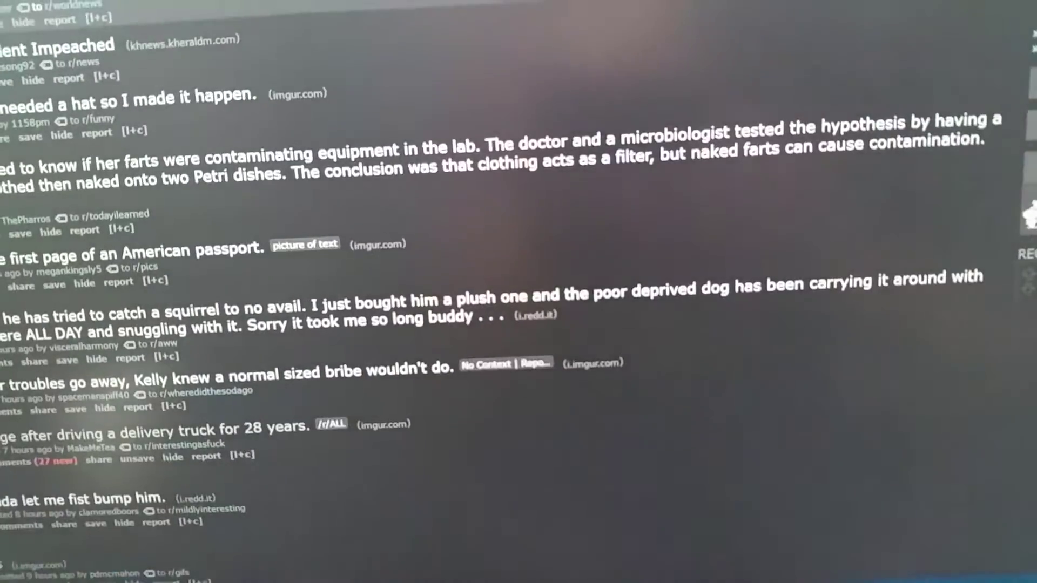
scroll(down, 3)
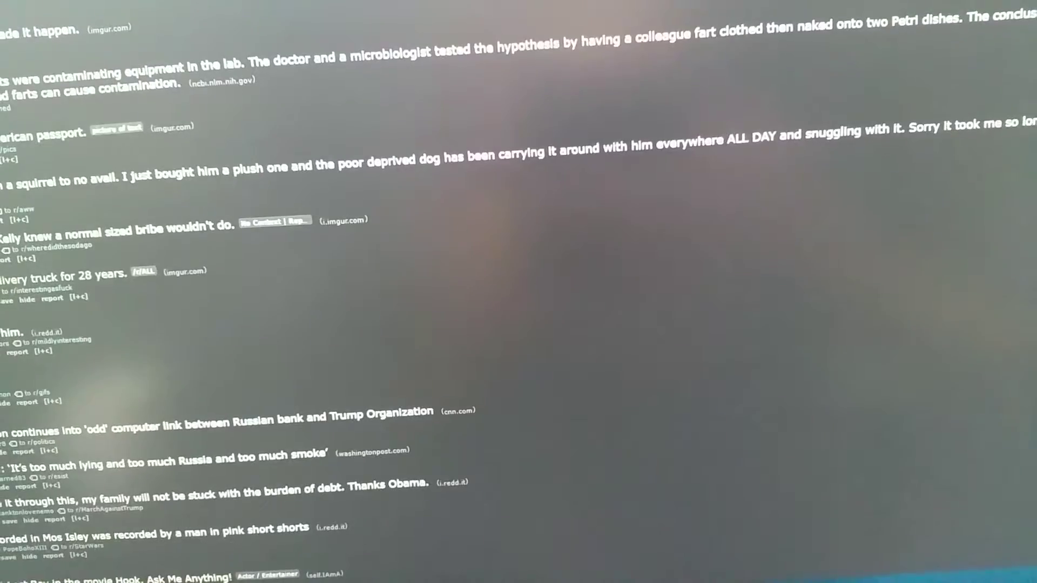